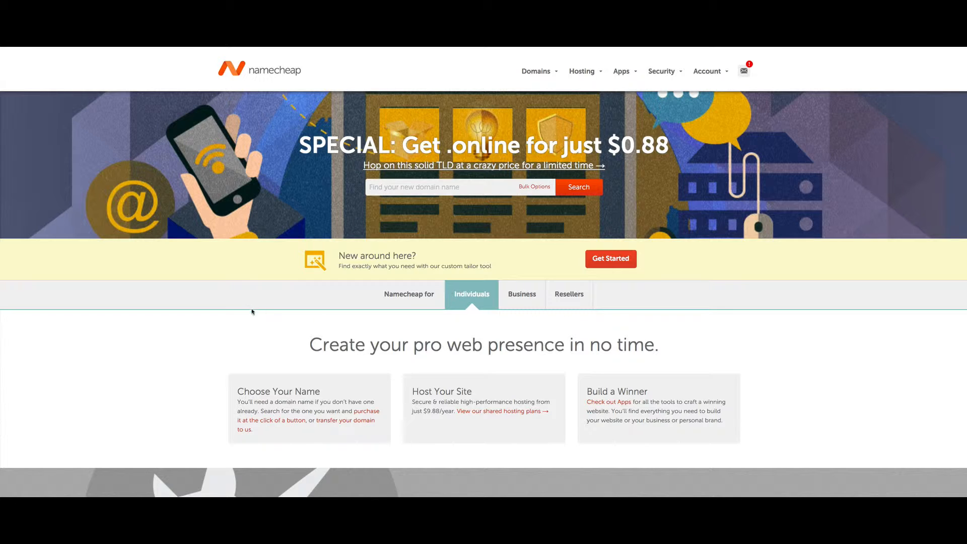
mouse_move(271, 85)
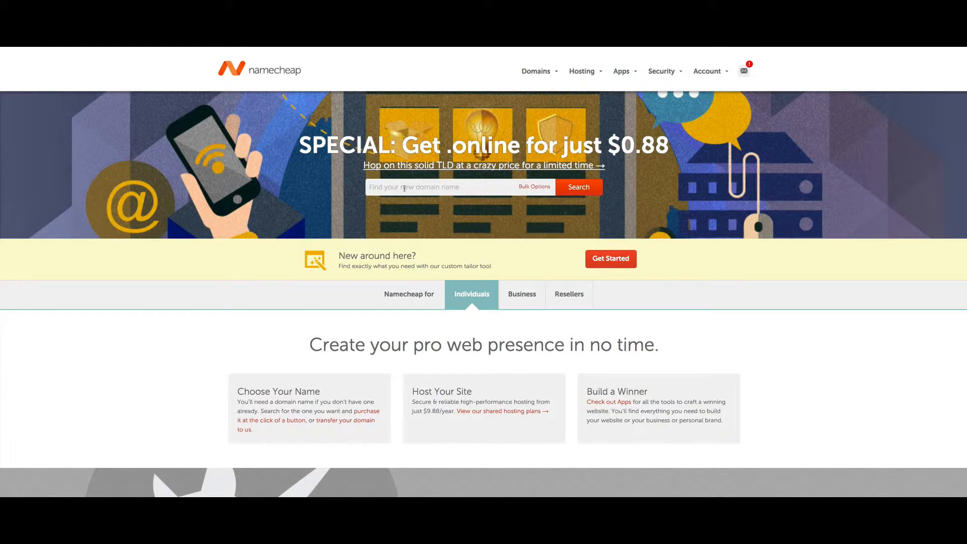
Go to the Domains > Registration page from the Namecheap homepage
click(535, 70)
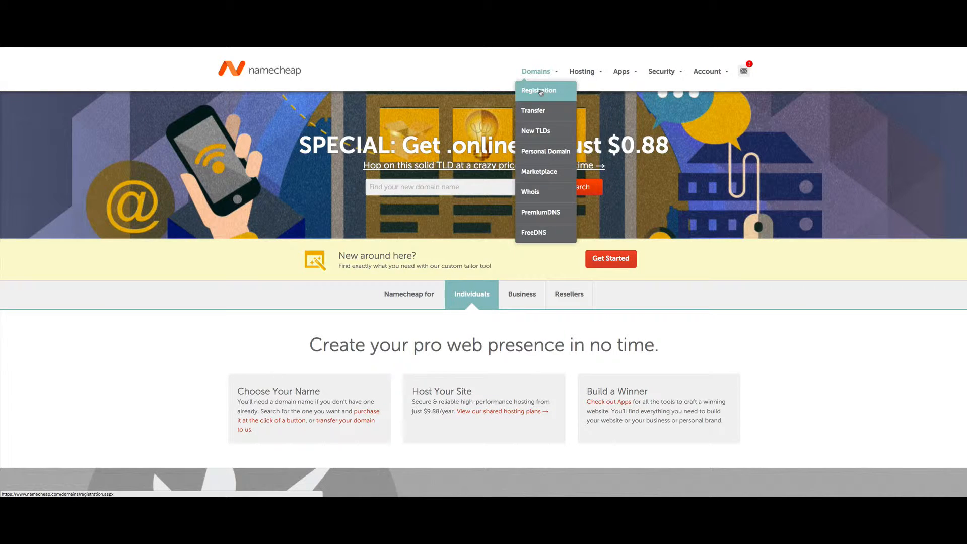
click(537, 90)
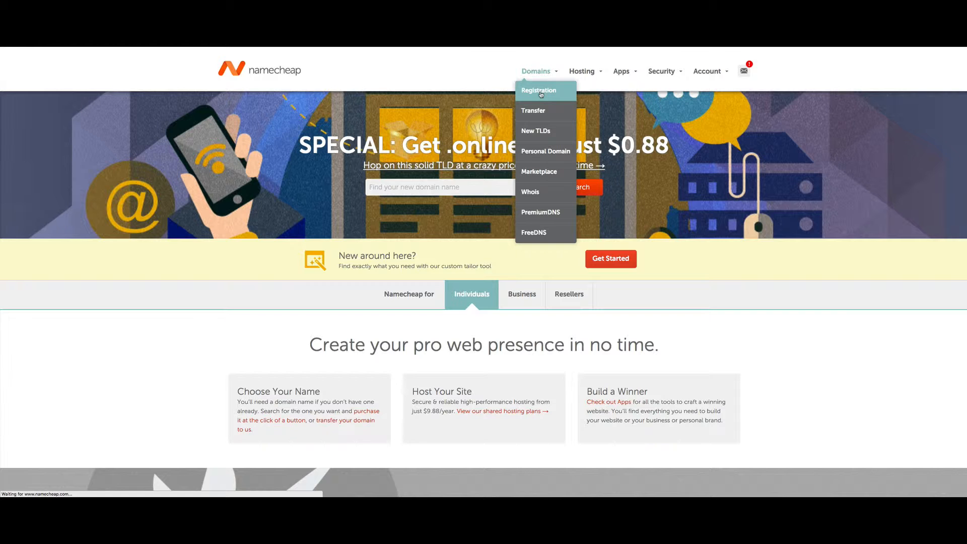
Search the Register a Domain page for availability of latest.courses
click(538, 91)
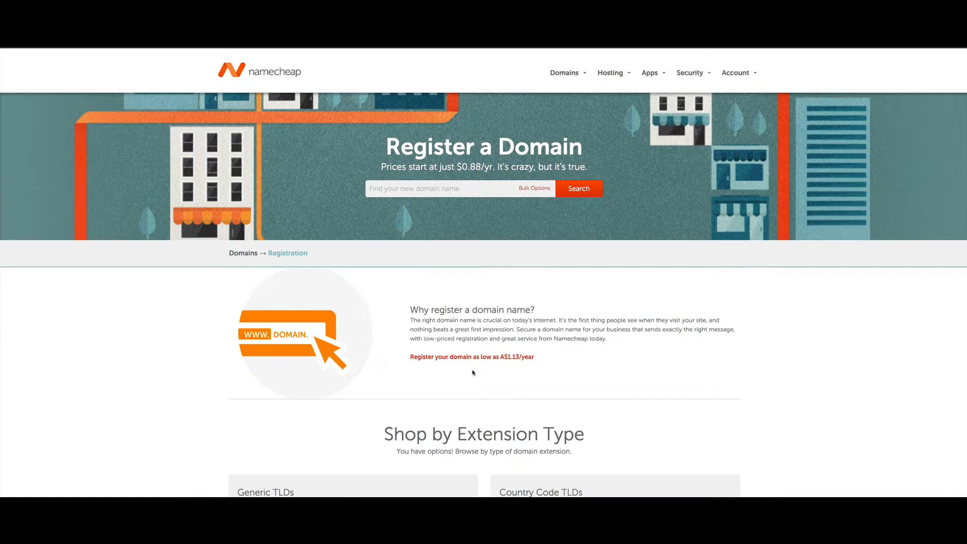
scroll(down, 3)
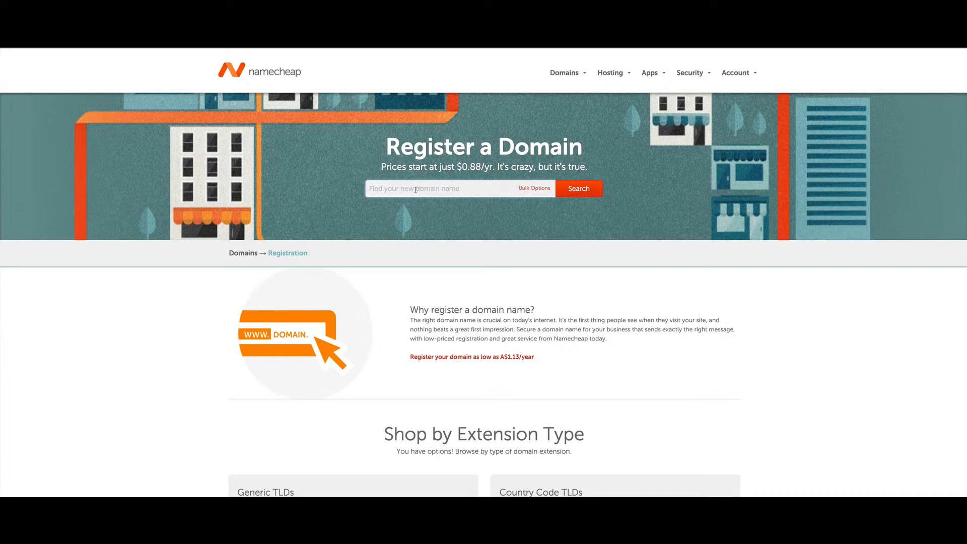
text(latest)
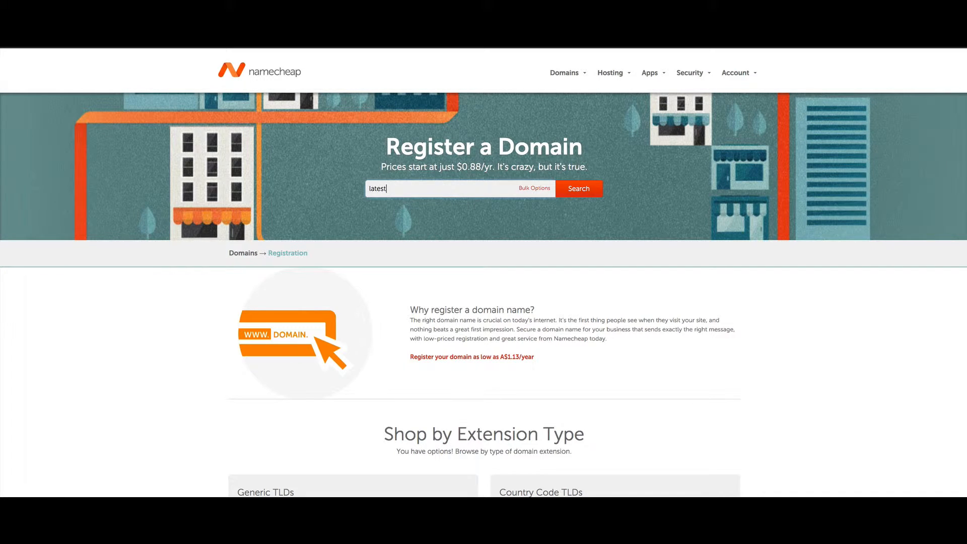
text(.courses)
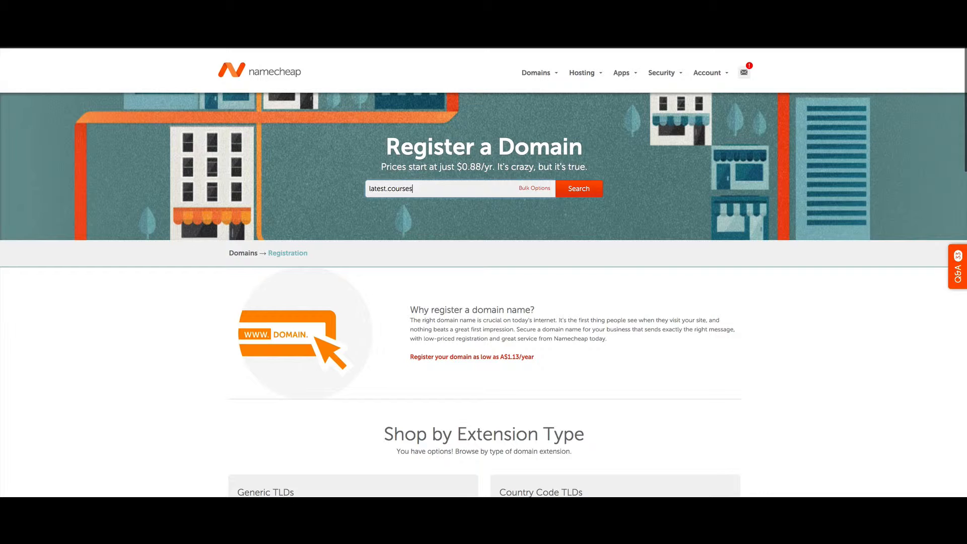
click(578, 188)
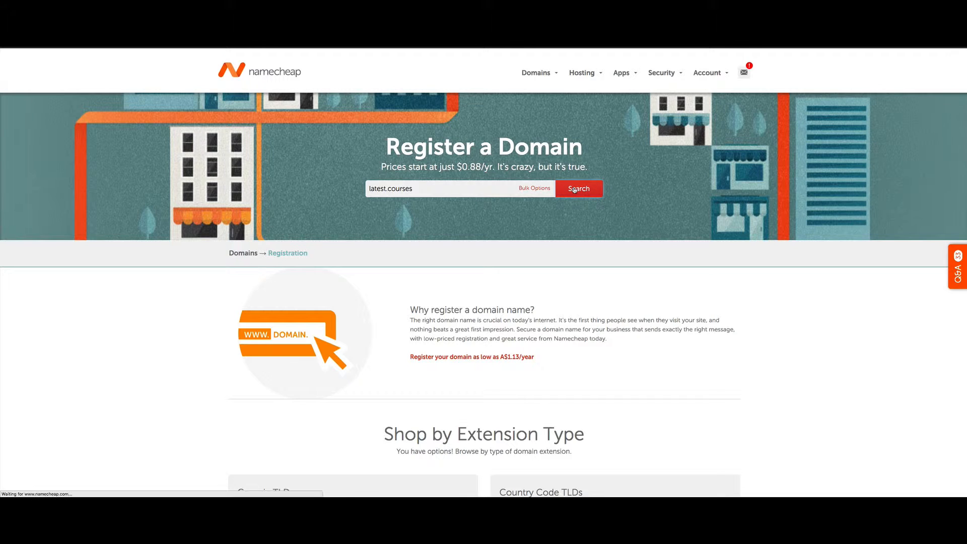
Add the available latest.courses domain at A$38.32/year to the shopping cart
click(577, 189)
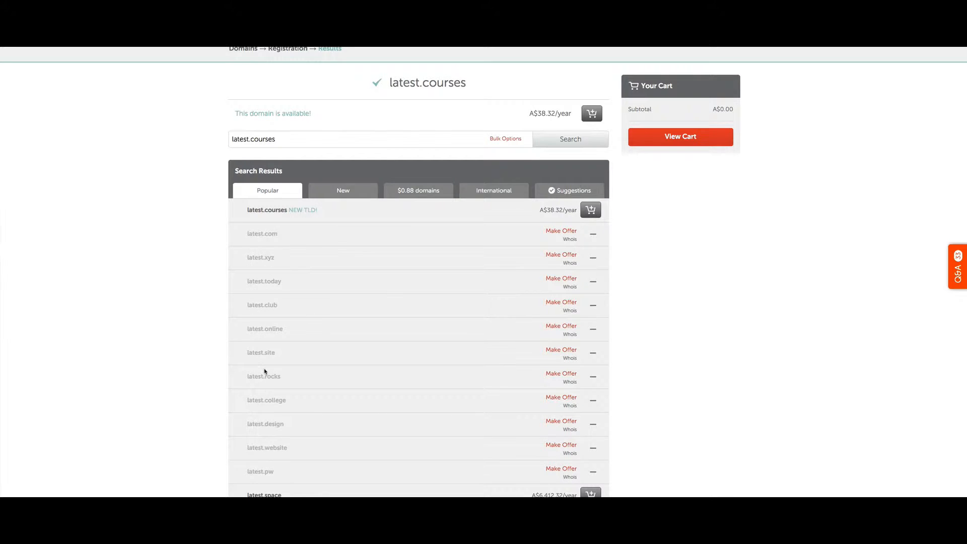
scroll(down, 3)
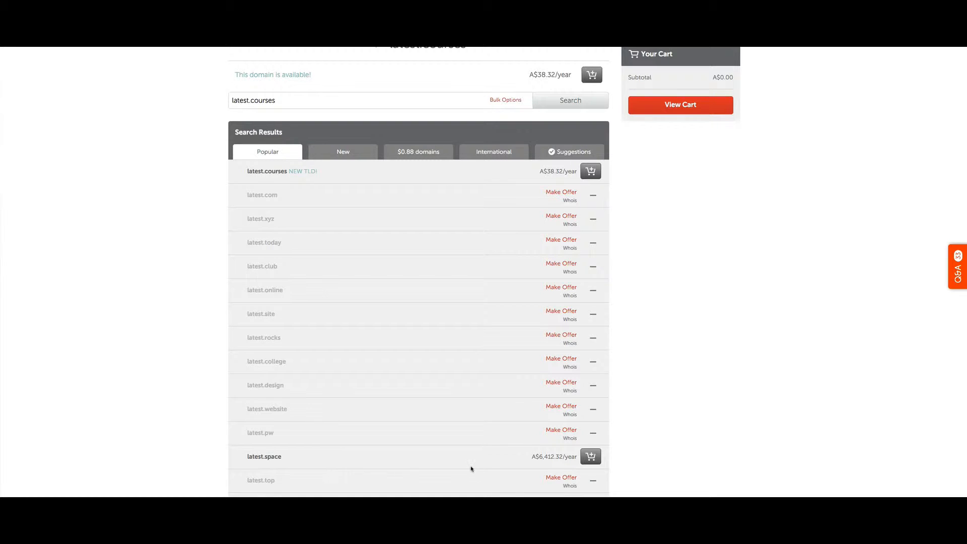
mouse_move(545, 464)
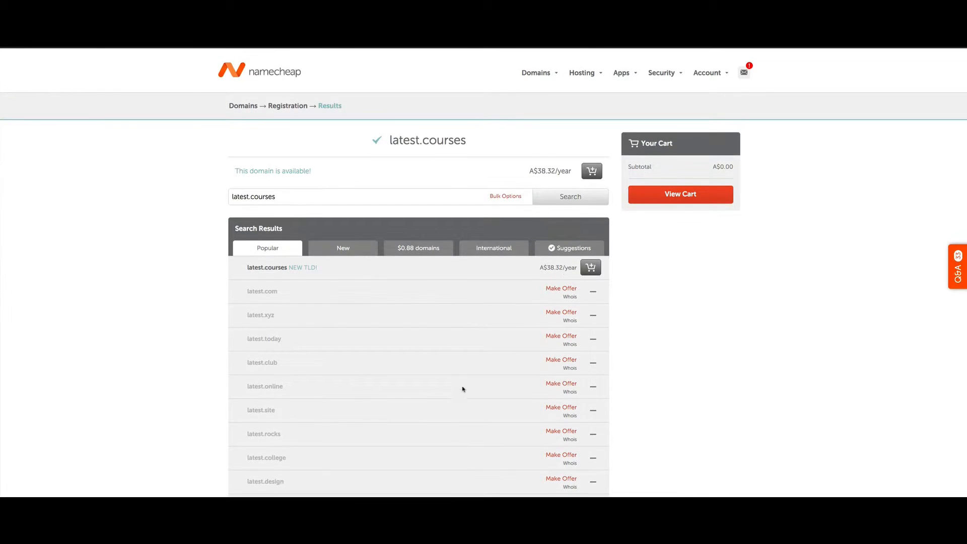
mouse_move(362, 276)
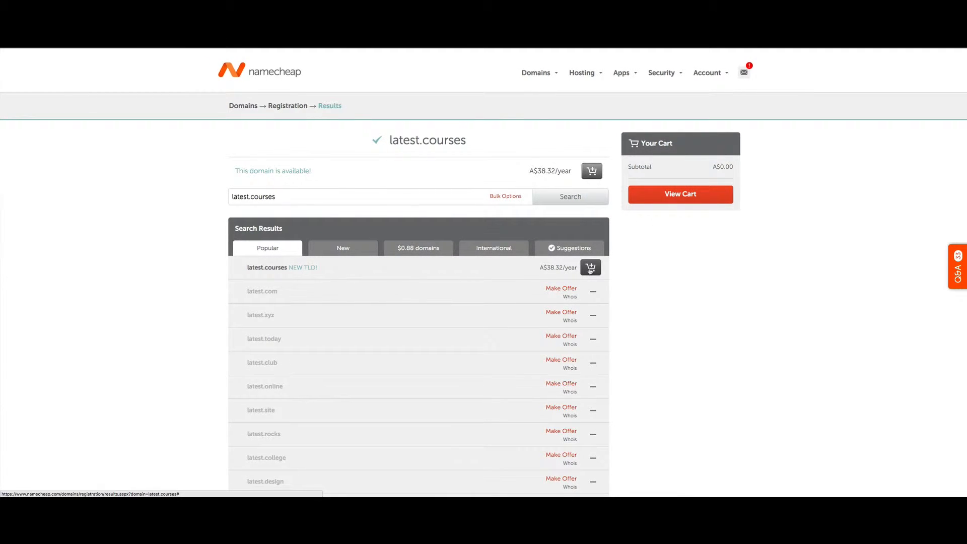
click(591, 268)
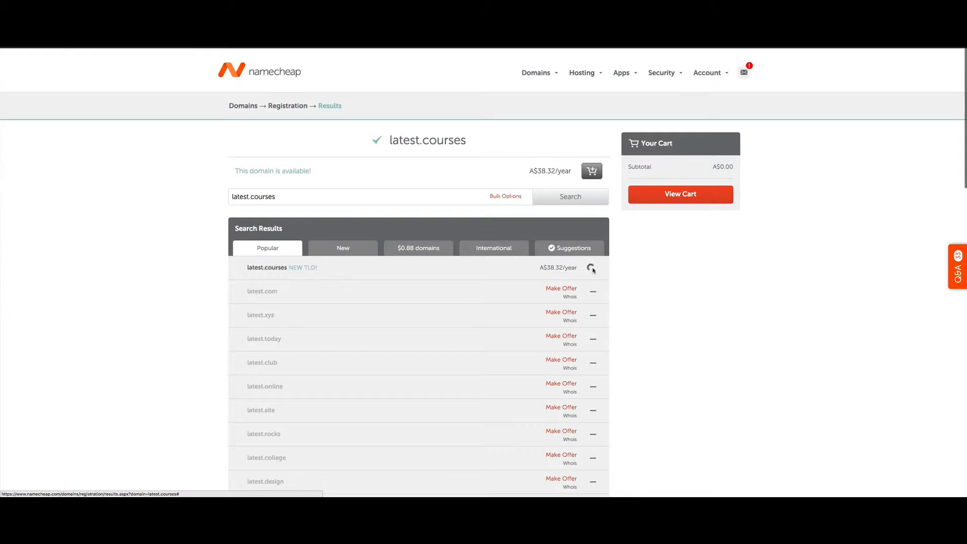
click(591, 268)
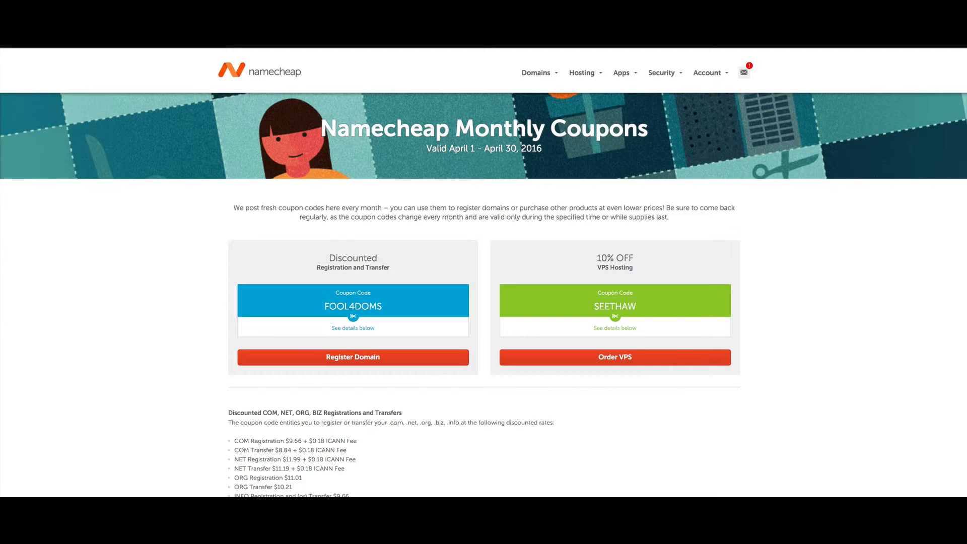
mouse_move(214, 210)
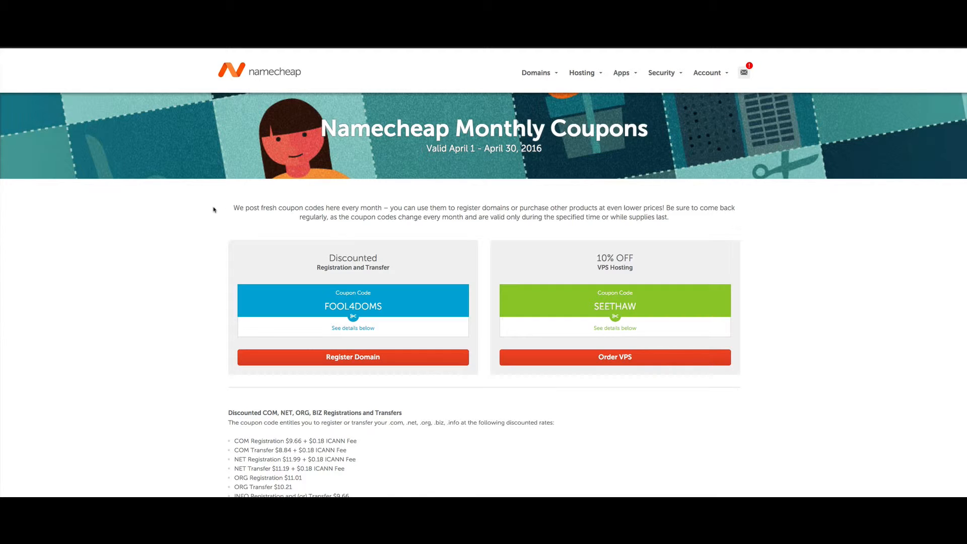
mouse_move(187, 294)
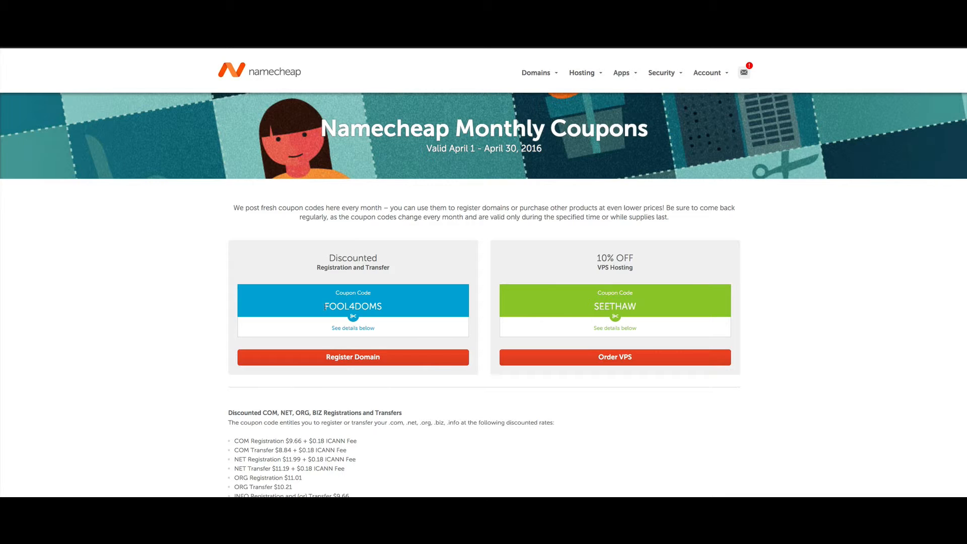
Select and copy the FOOL4DOMS coupon code under Discounted Registration and Transfer
double_click(353, 306)
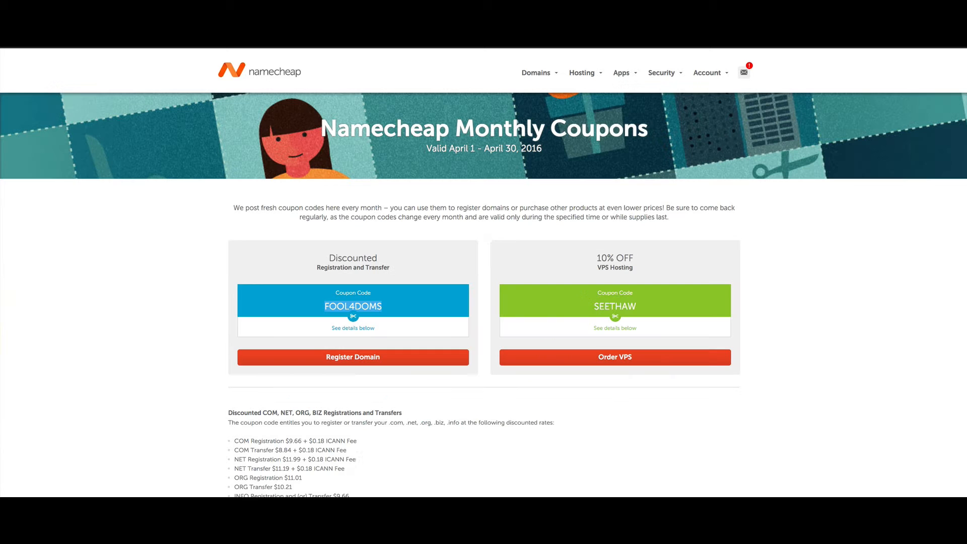
scroll(down, 3)
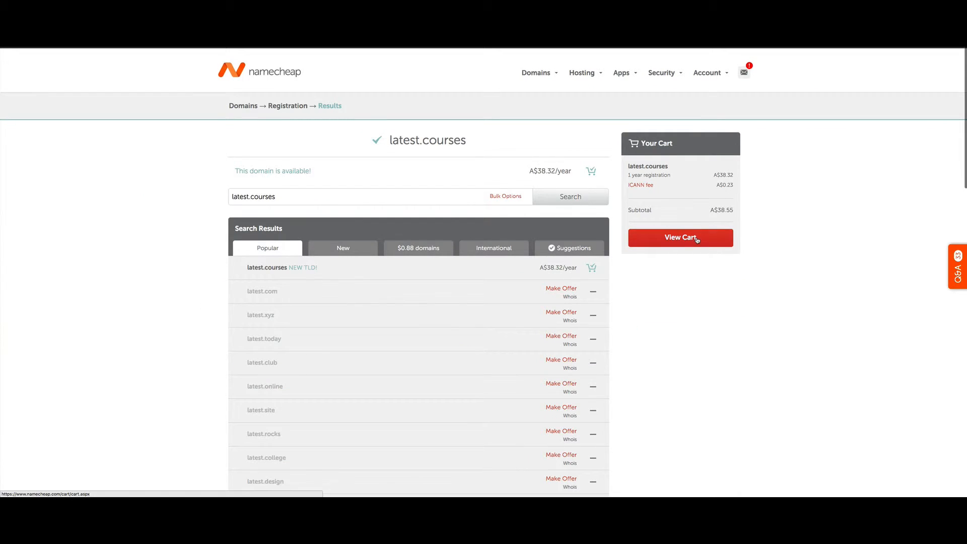
Apply promo code FOOL4DOMS to the latest.courses order in the shopping cart
click(680, 238)
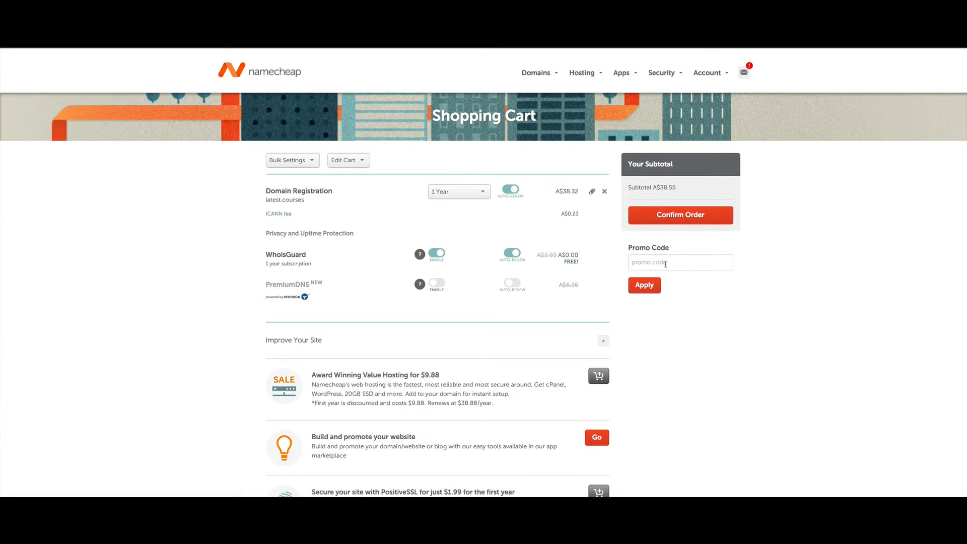
text(FOOL4DOMS)
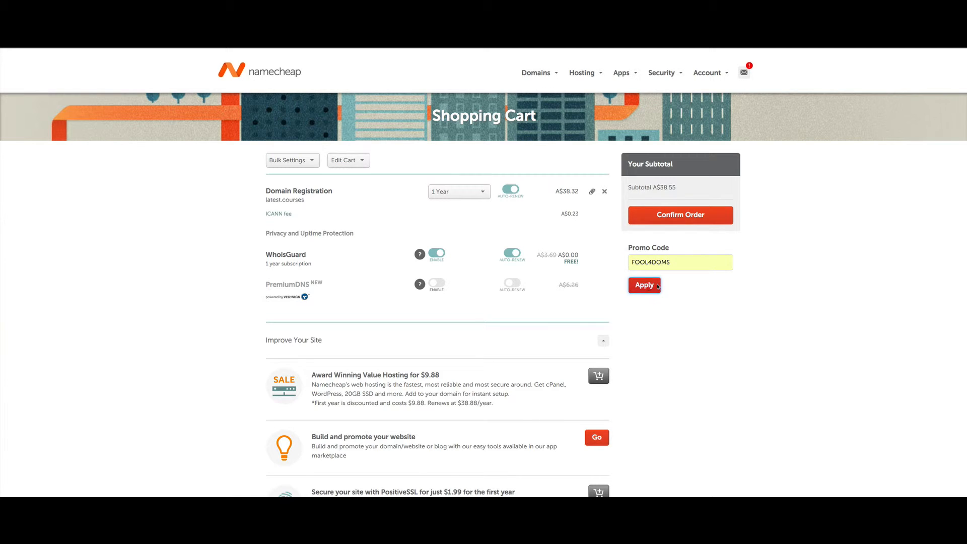
click(643, 285)
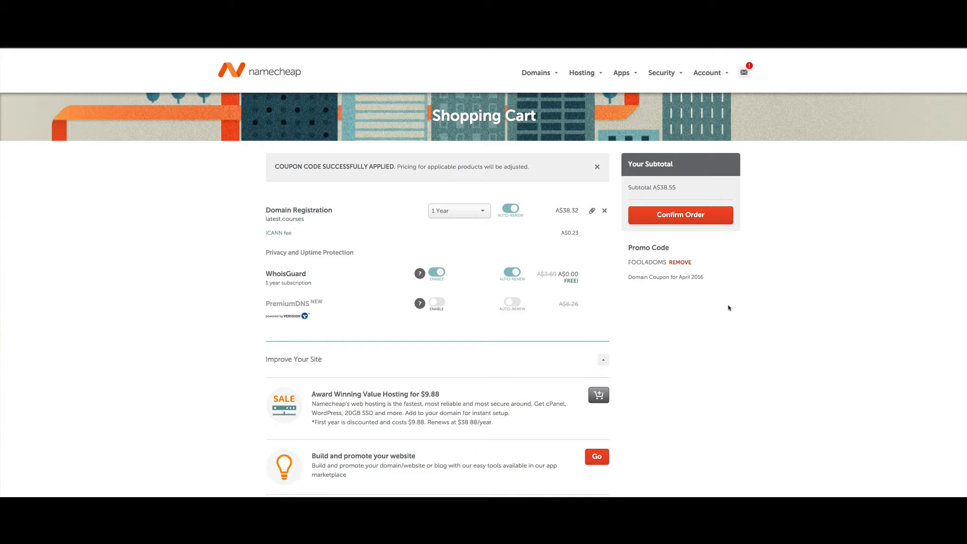
mouse_move(718, 324)
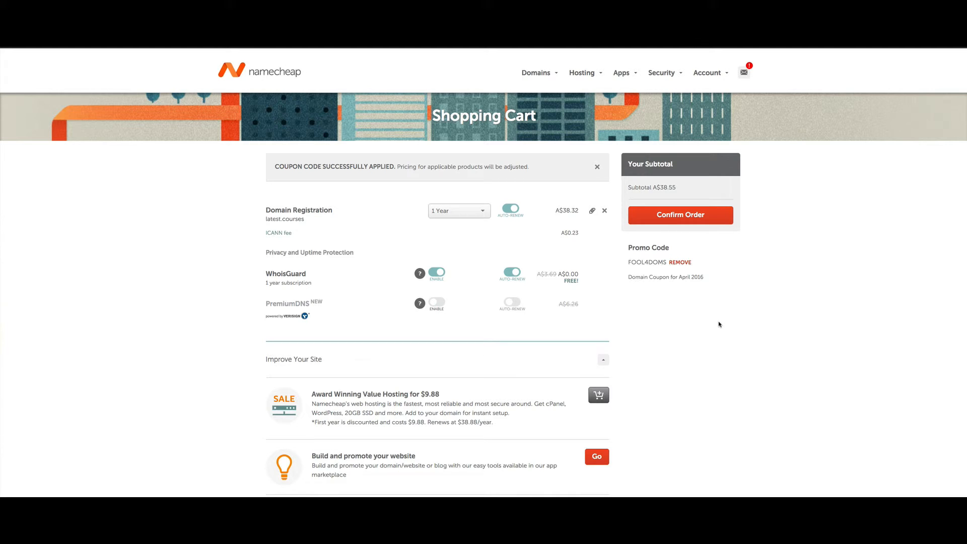
mouse_move(715, 319)
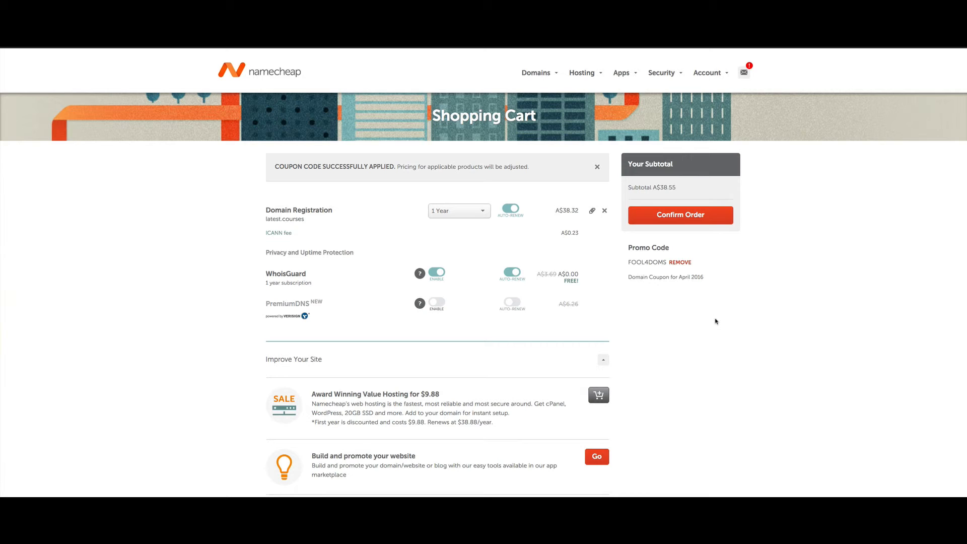
mouse_move(719, 335)
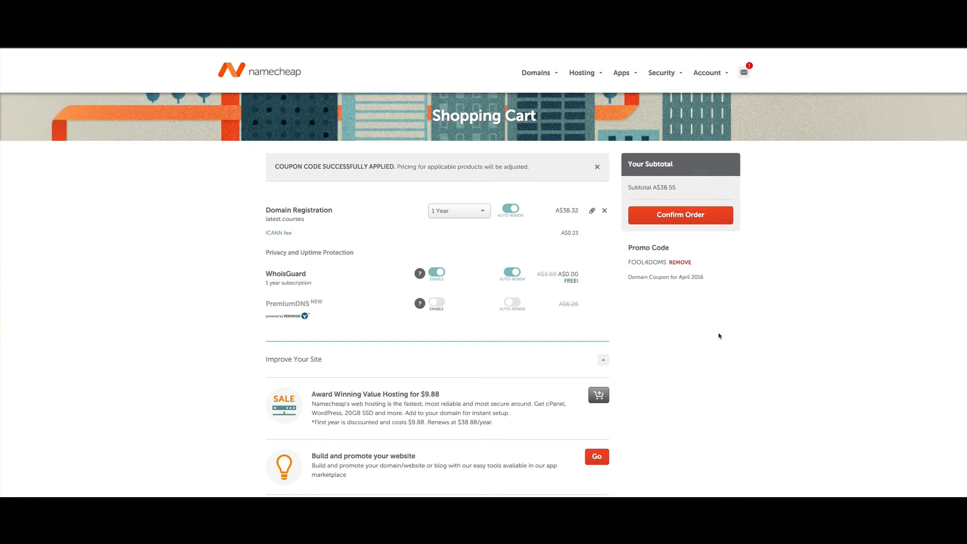
mouse_move(686, 306)
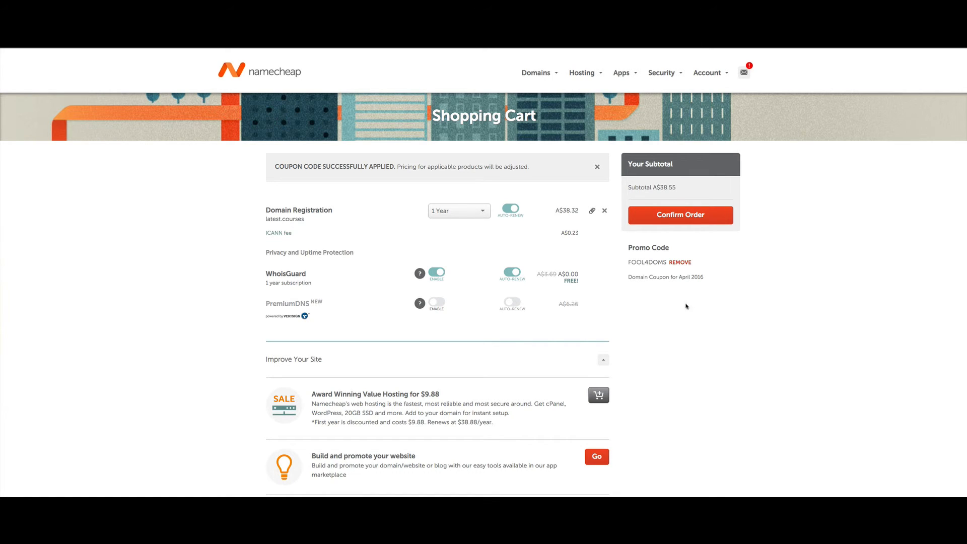
mouse_move(690, 381)
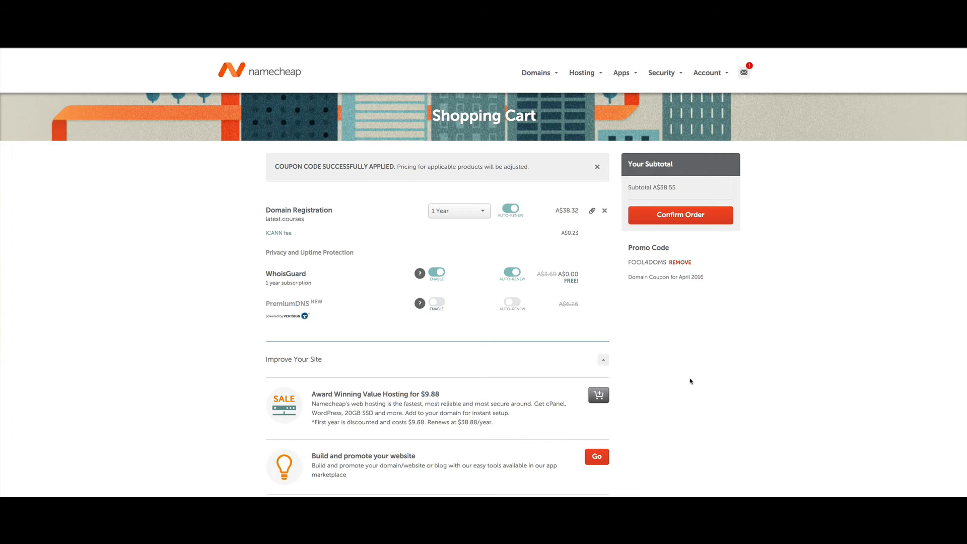
mouse_move(678, 387)
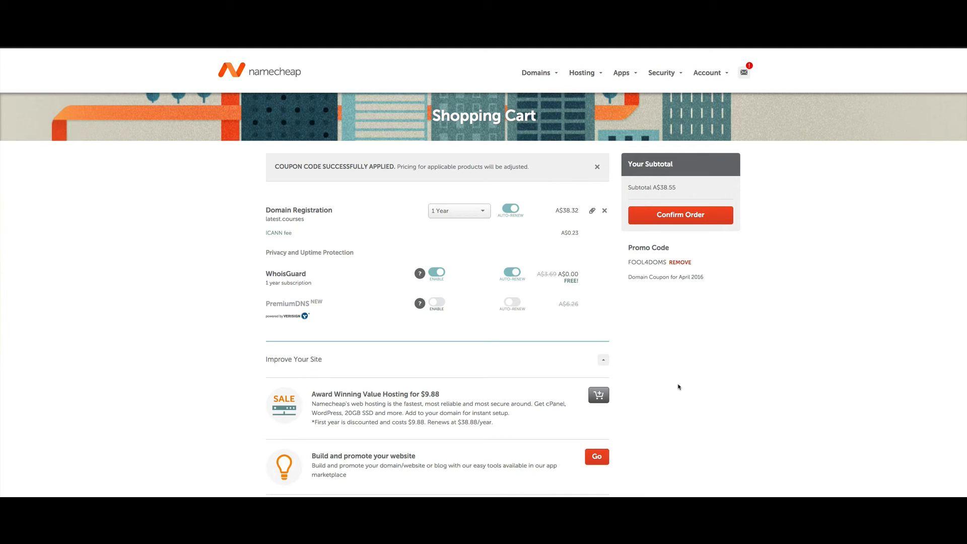
mouse_move(295, 273)
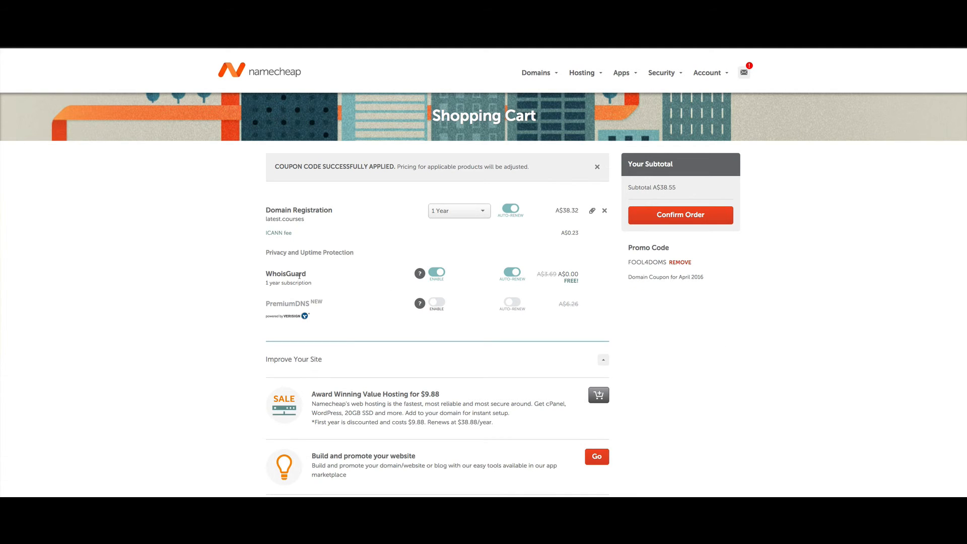
mouse_move(312, 279)
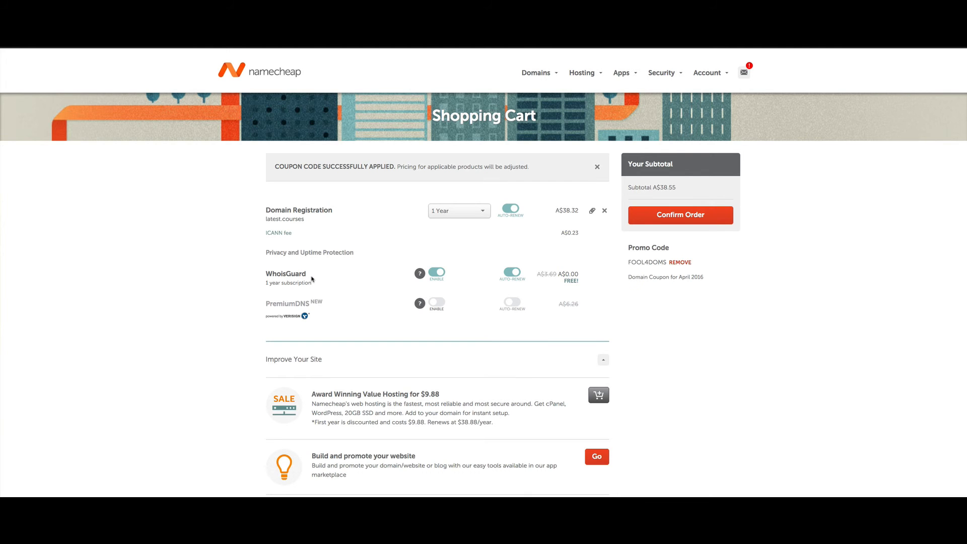
mouse_move(314, 279)
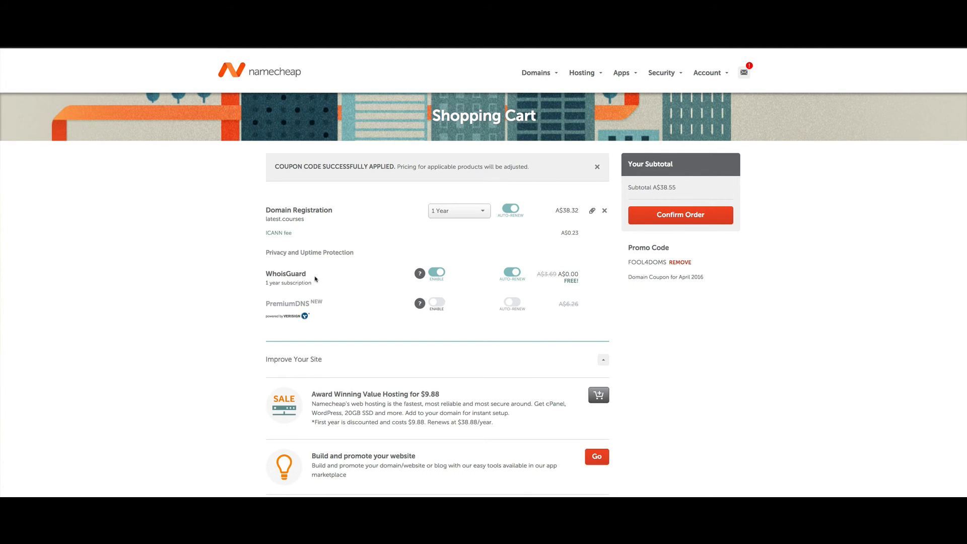
mouse_move(368, 360)
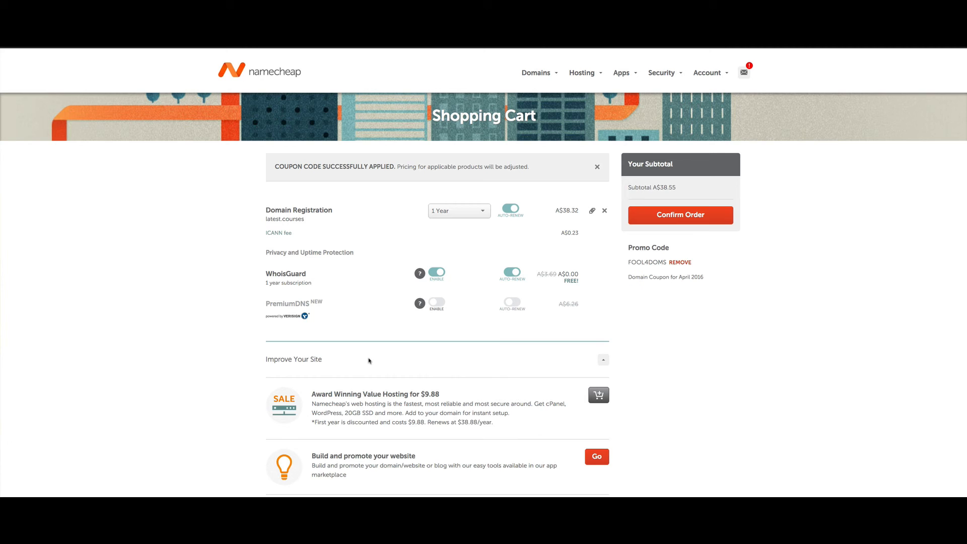
mouse_move(682, 350)
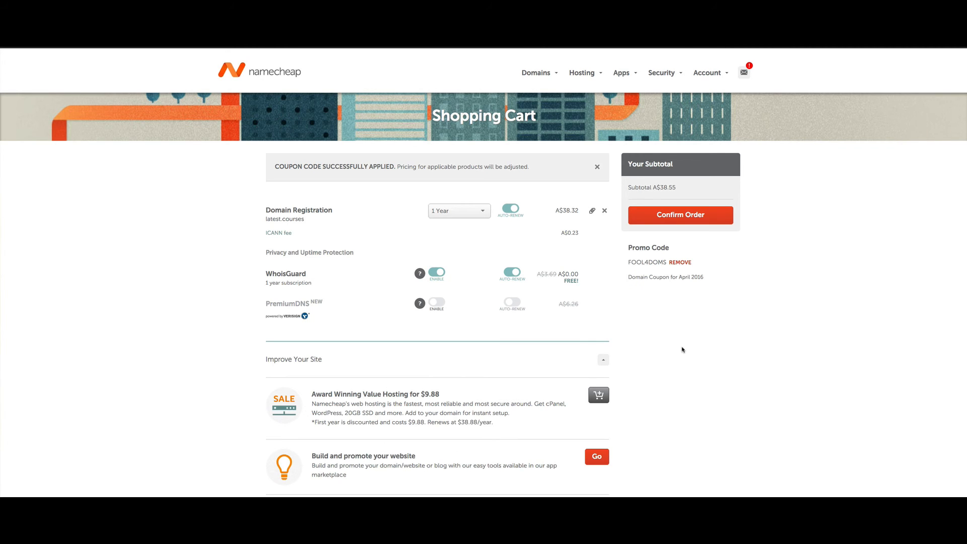